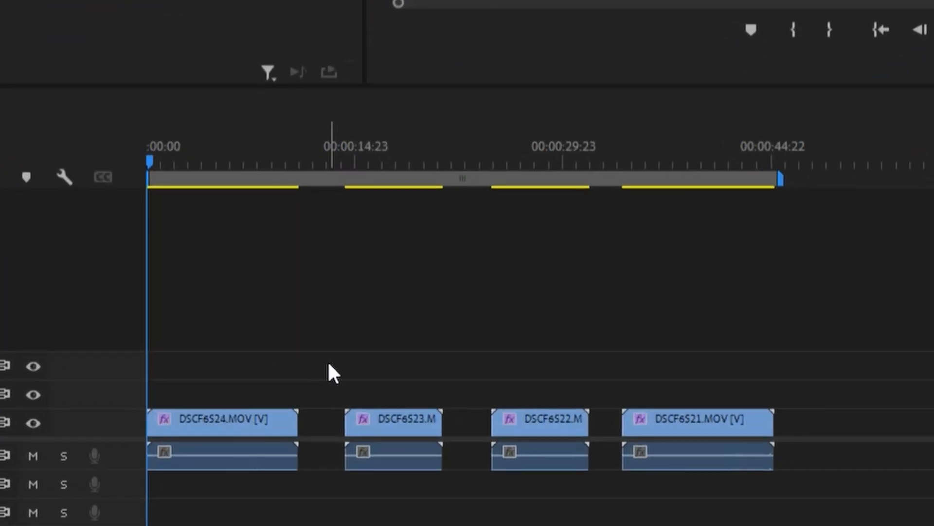
# Step: Nest the first timeline clip into its own sequence and select the second clip
pyautogui.rightClick(334, 422)
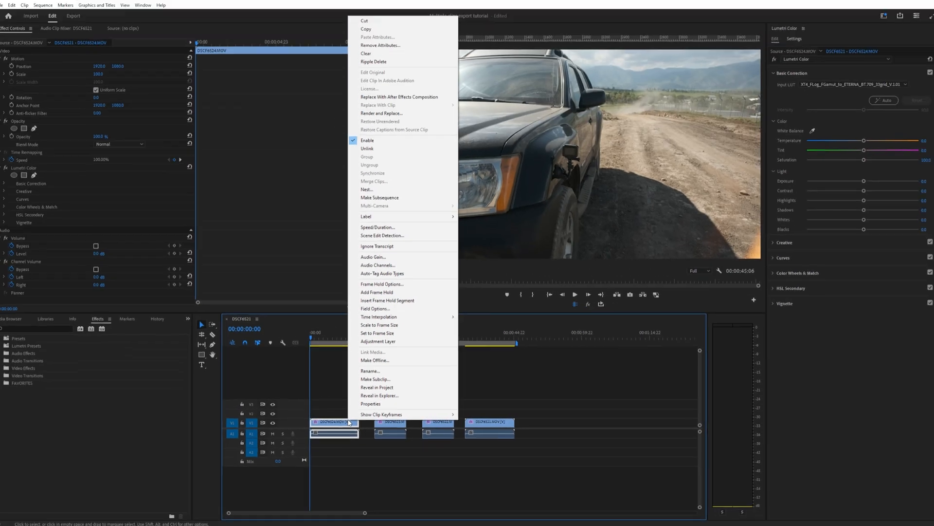
pyautogui.click(366, 189)
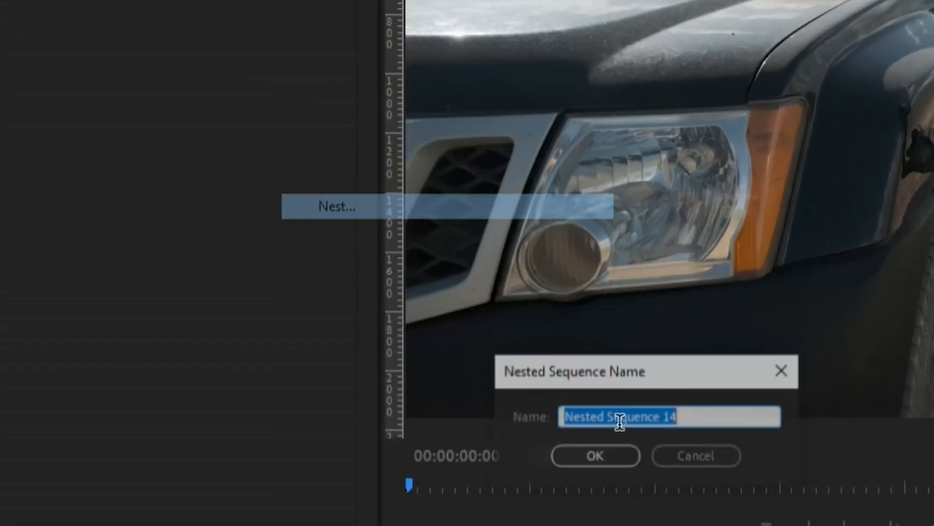
pyautogui.click(595, 456)
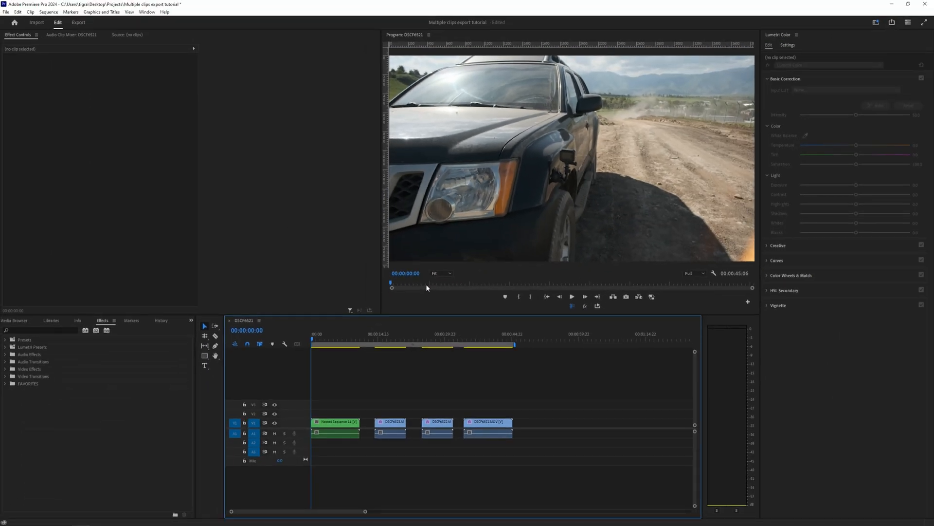
pyautogui.click(390, 422)
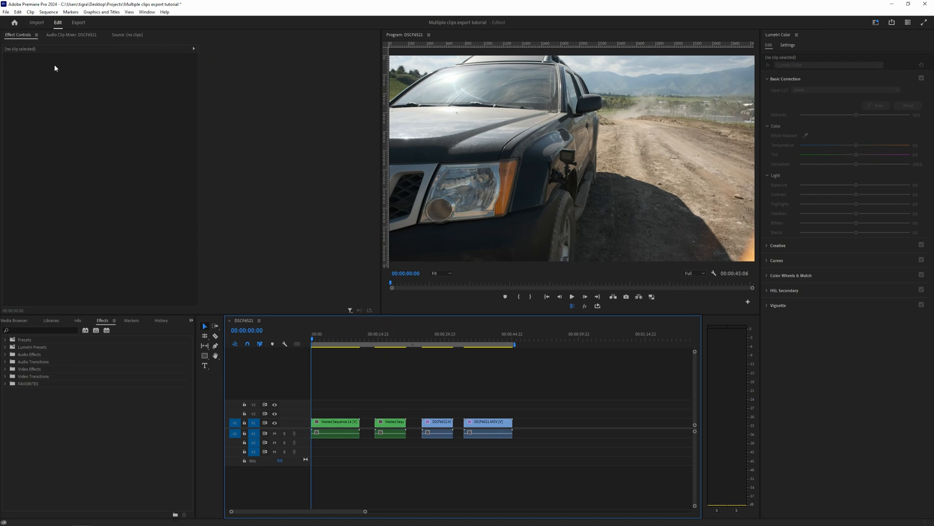
# Step: Search keyboard shortcuts for 'nest' to confirm Nest is assigned to N
pyautogui.click(18, 11)
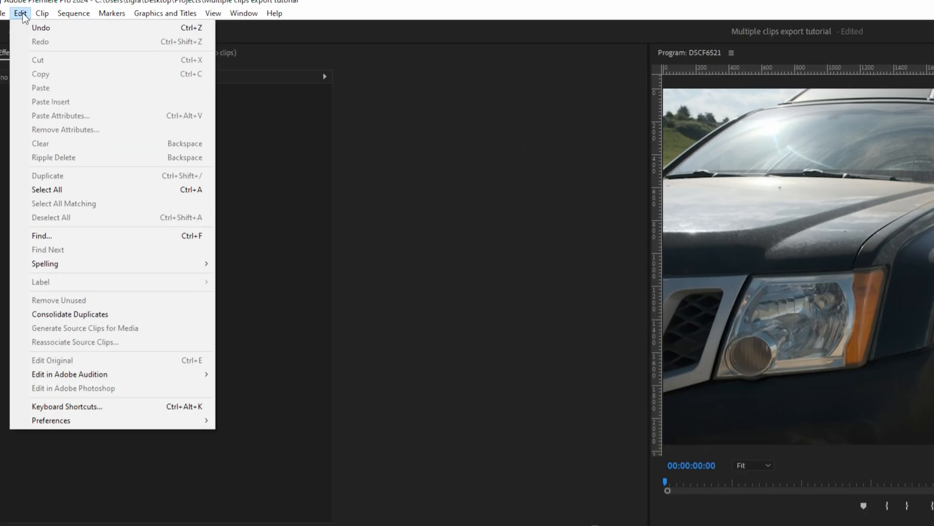
pyautogui.click(66, 406)
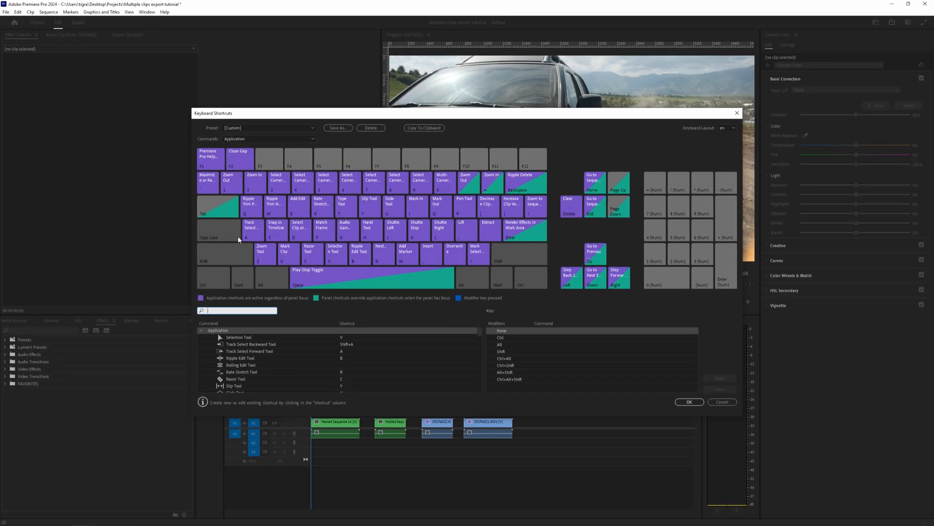
pyautogui.write('ne')
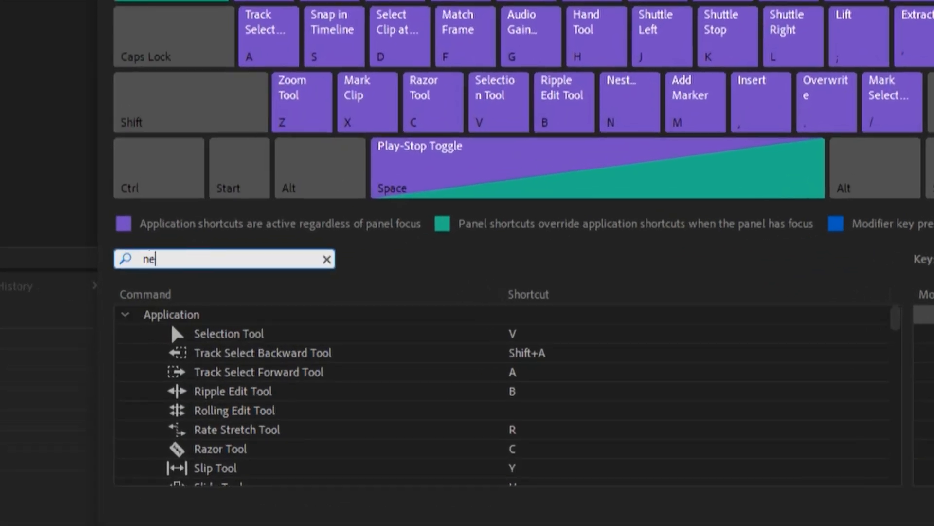
pyautogui.write('st')
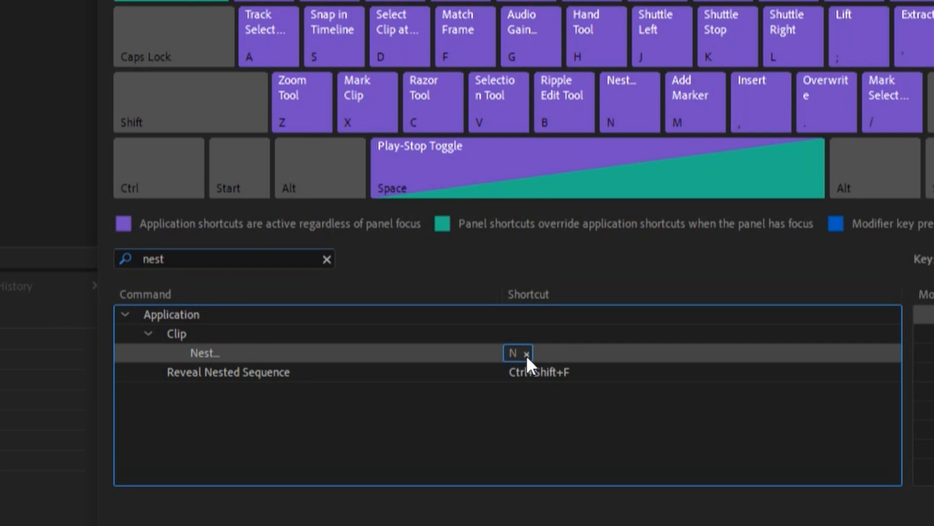
pyautogui.moveTo(657, 324)
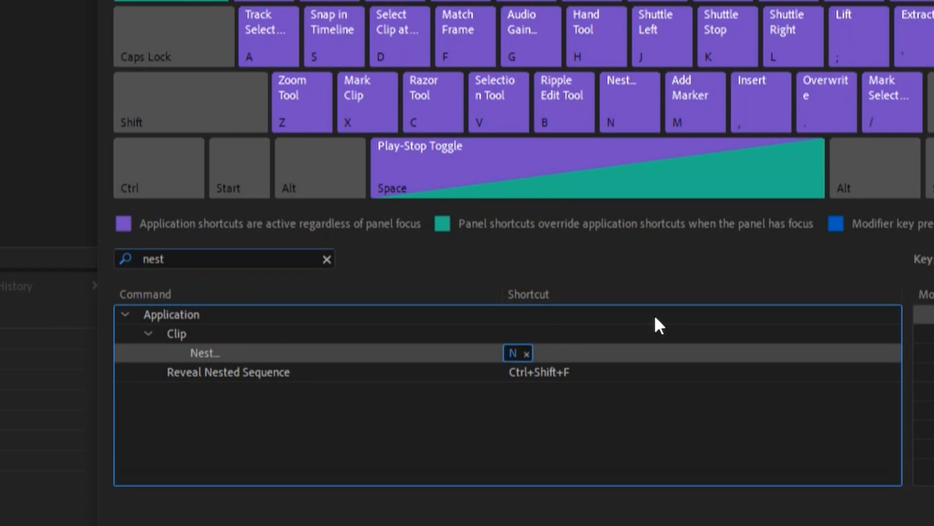
pyautogui.click(526, 353)
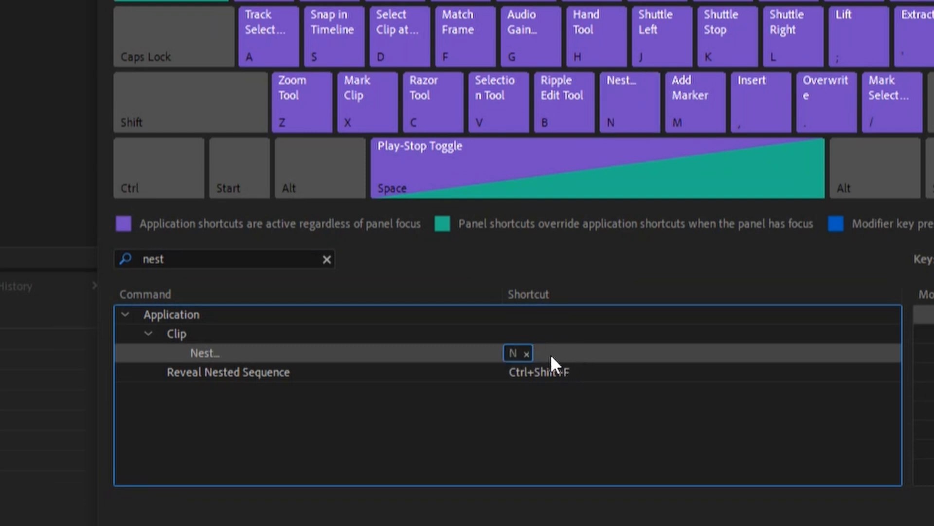
pyautogui.moveTo(574, 260)
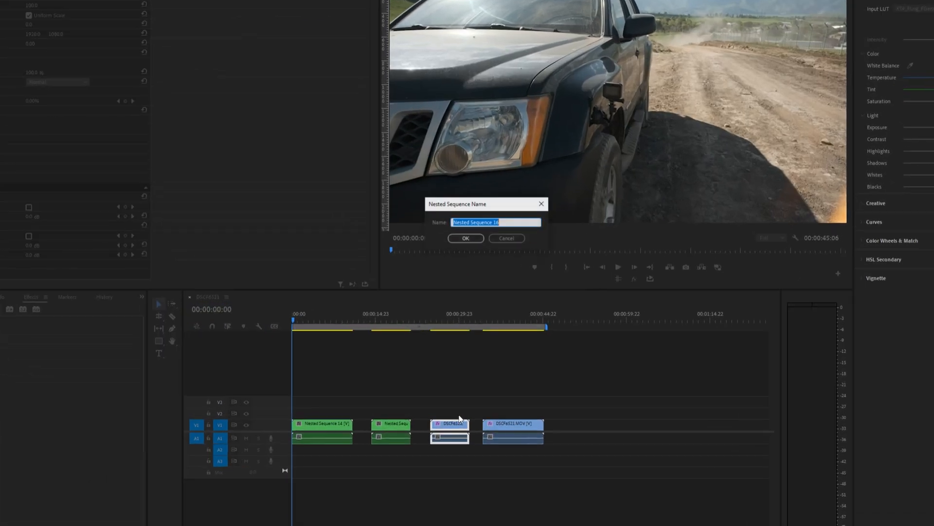
# Step: Confirm nesting the third clip, then nest the last clip too
pyautogui.click(465, 238)
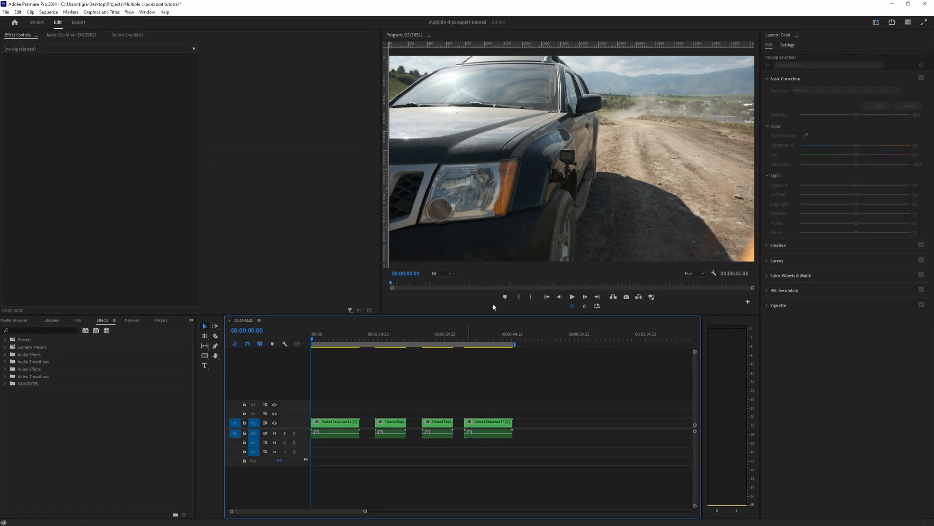
pyautogui.click(488, 421)
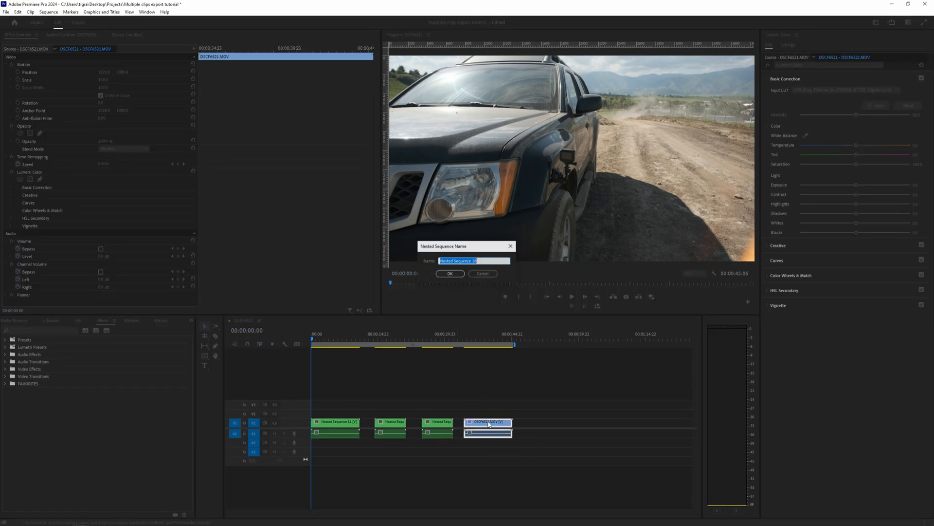
pyautogui.click(450, 273)
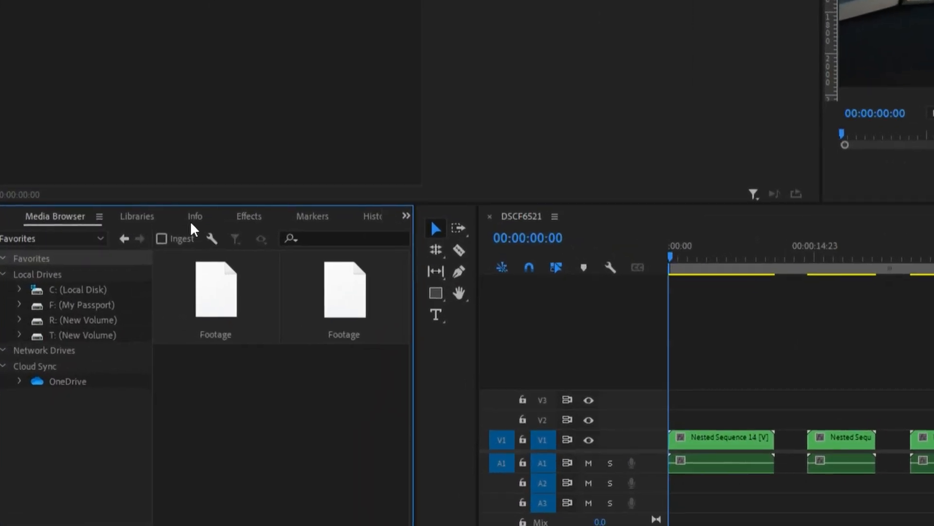
pyautogui.moveTo(331, 233)
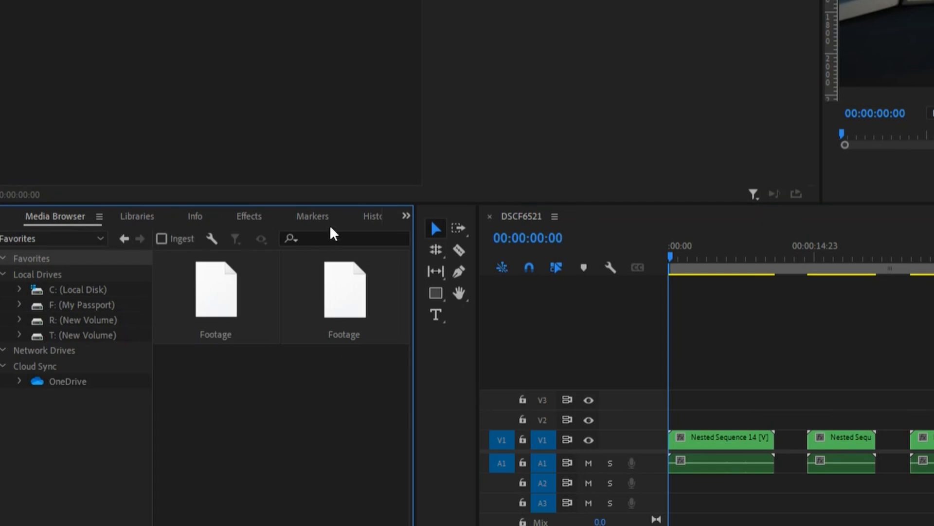
# Step: Show the Project panel listing nested sequences 14, 15, 16 and 18, with nothing selected
pyautogui.click(71, 217)
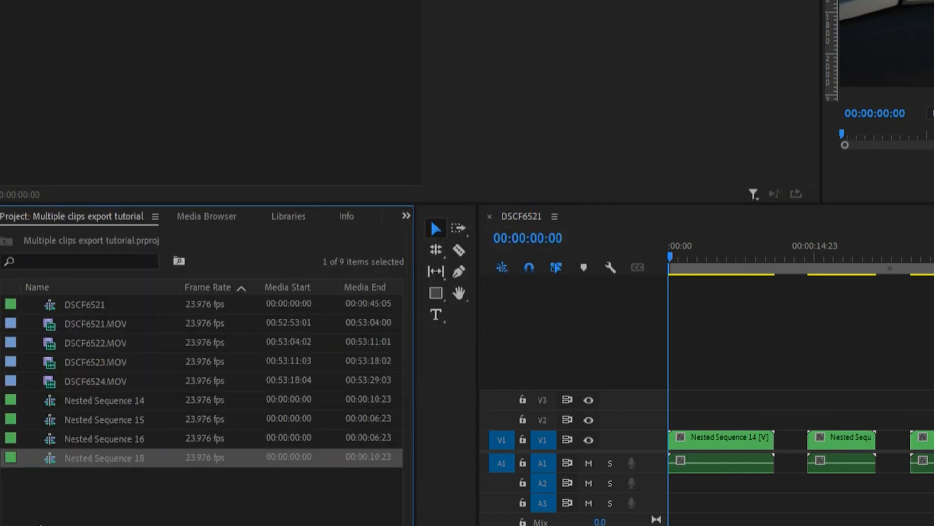
pyautogui.click(96, 323)
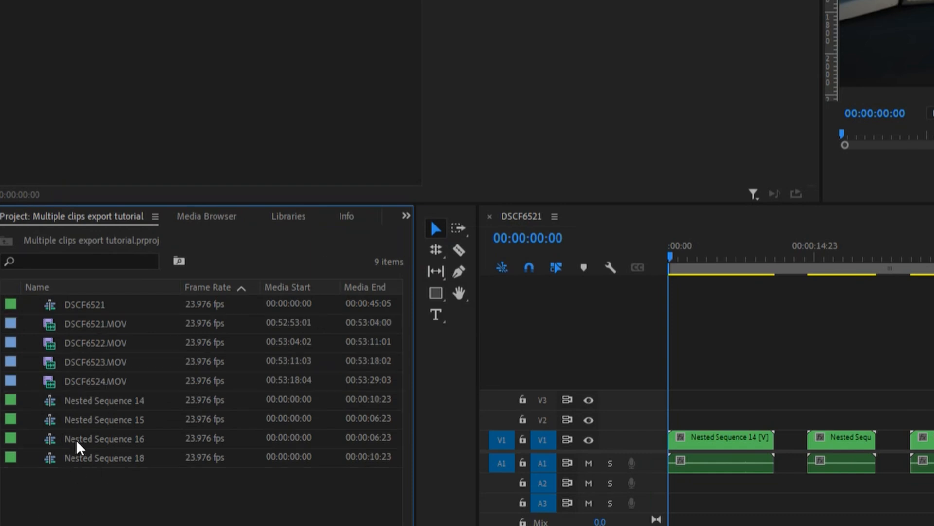
pyautogui.moveTo(18, 512)
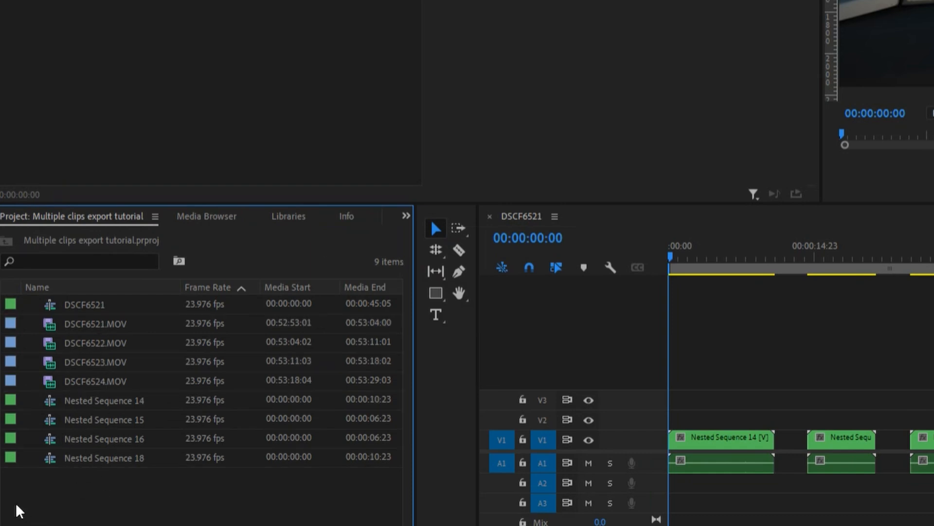
# Step: Open Export Media settings for the four selected nested sequences
pyautogui.rightClick(104, 400)
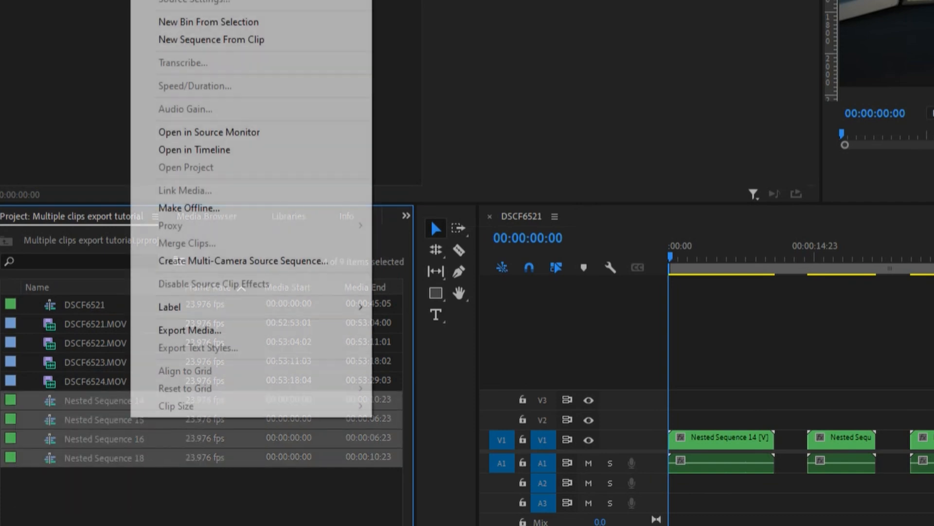
pyautogui.click(189, 330)
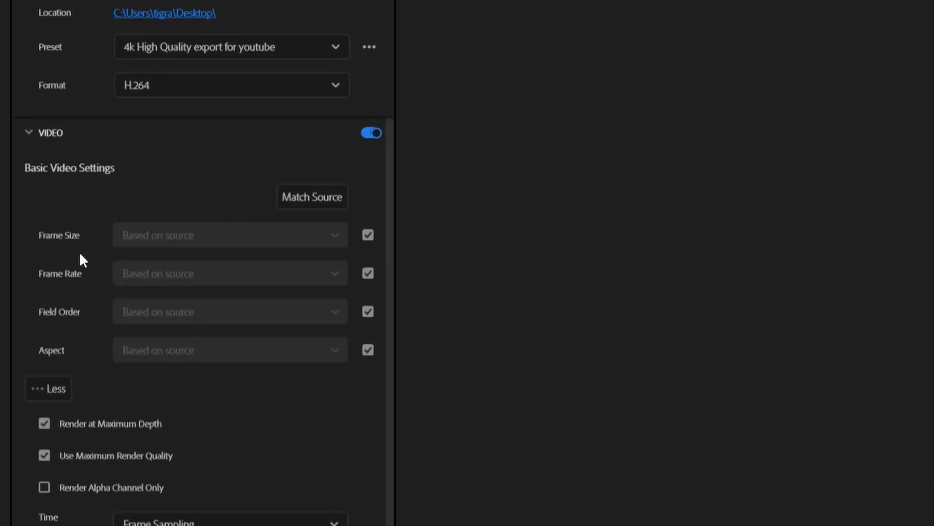
pyautogui.moveTo(177, 263)
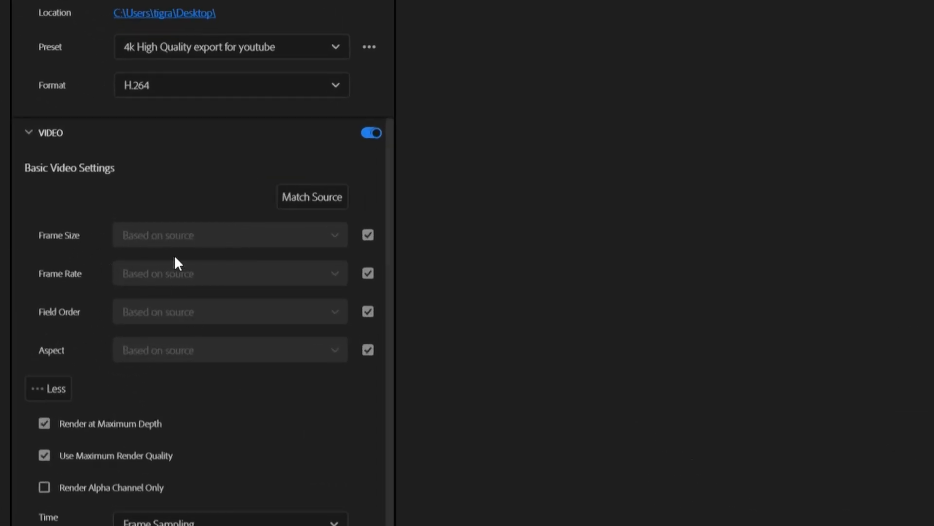
pyautogui.moveTo(225, 201)
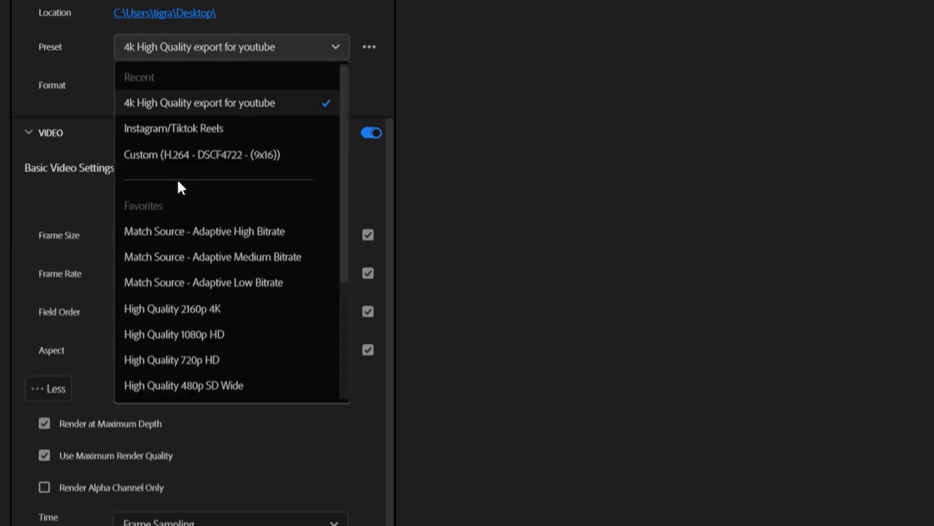
pyautogui.moveTo(427, 105)
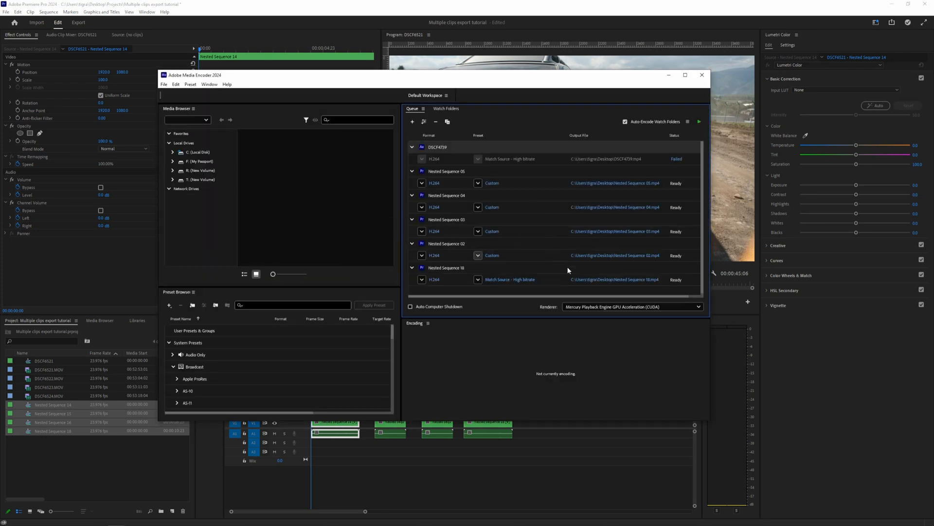
pyautogui.click(685, 74)
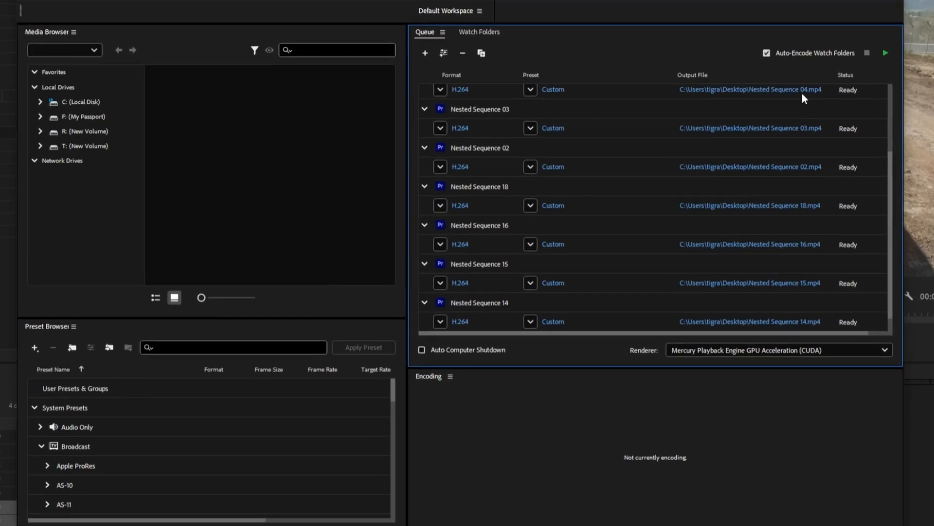
pyautogui.scroll(3)
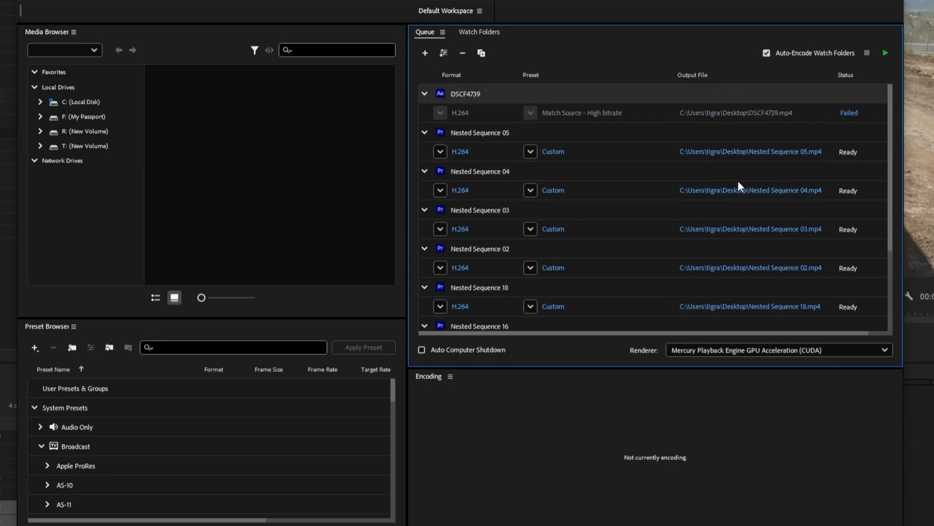
pyautogui.scroll(-3)
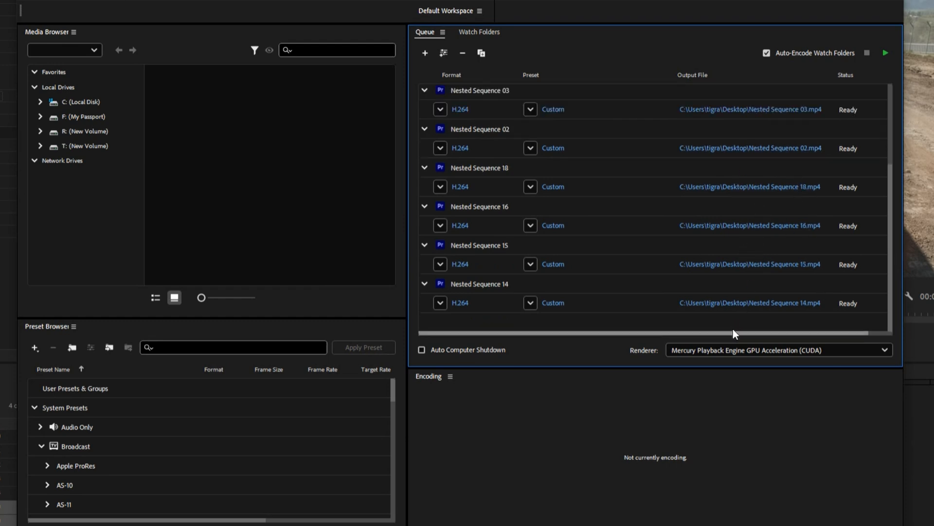
pyautogui.scroll(3)
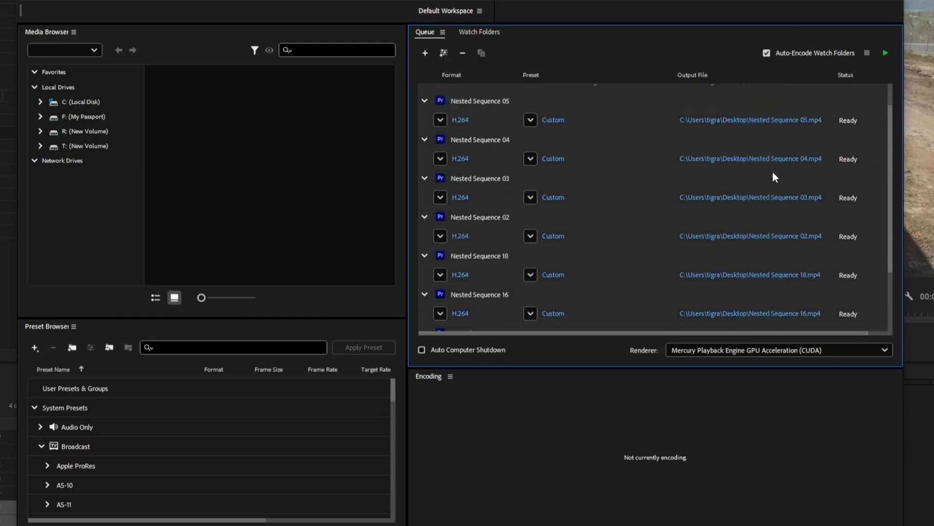
pyautogui.scroll(-3)
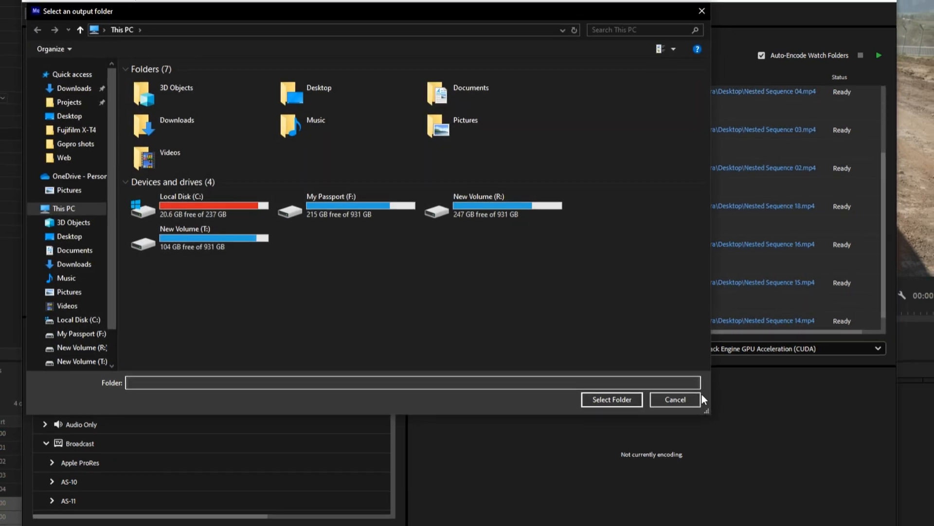
pyautogui.click(674, 399)
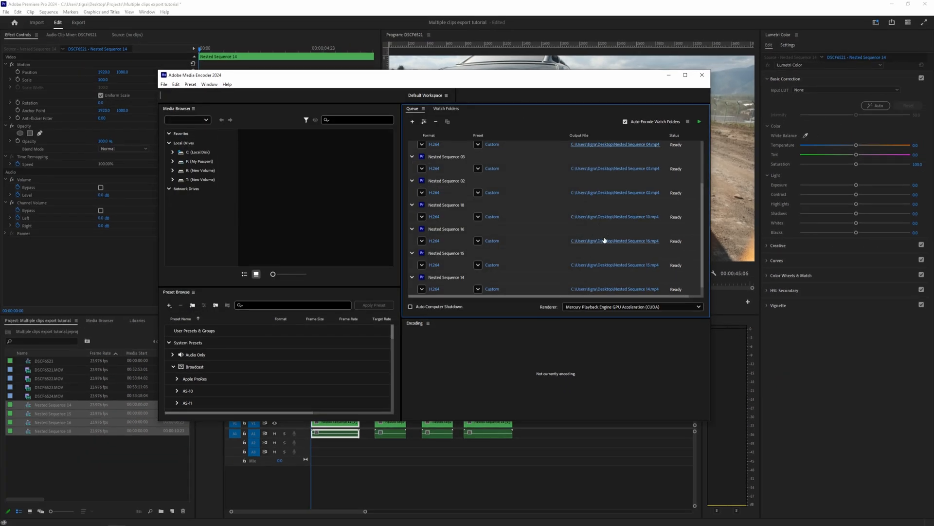